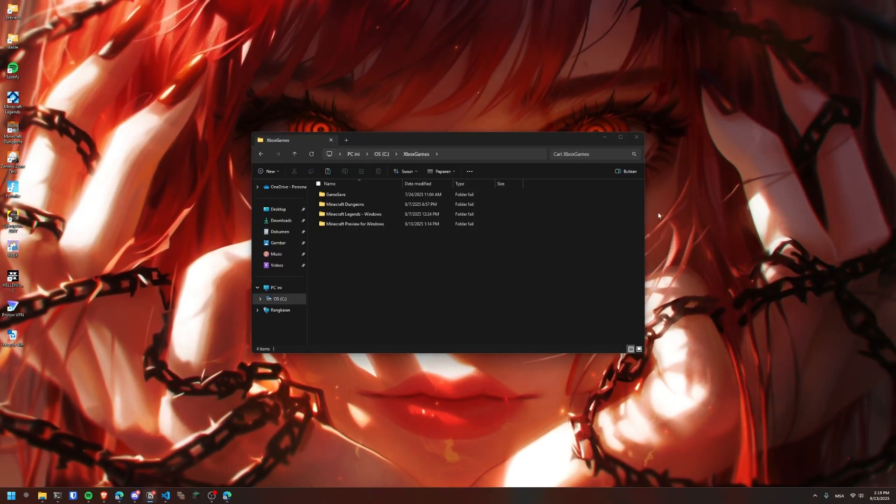
- Open the 'Minecraft Preview for Windows' folder inside XboxGames, showing Content and six data files
double_click(353, 224)
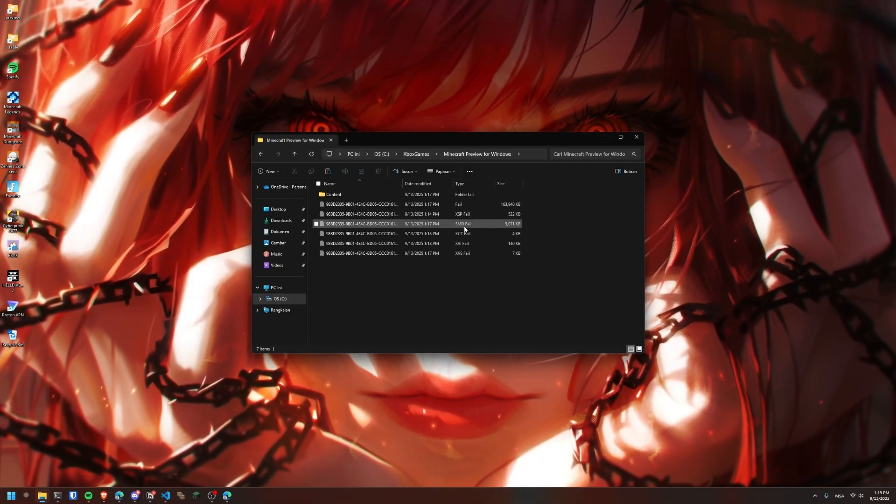
left_click(441, 172)
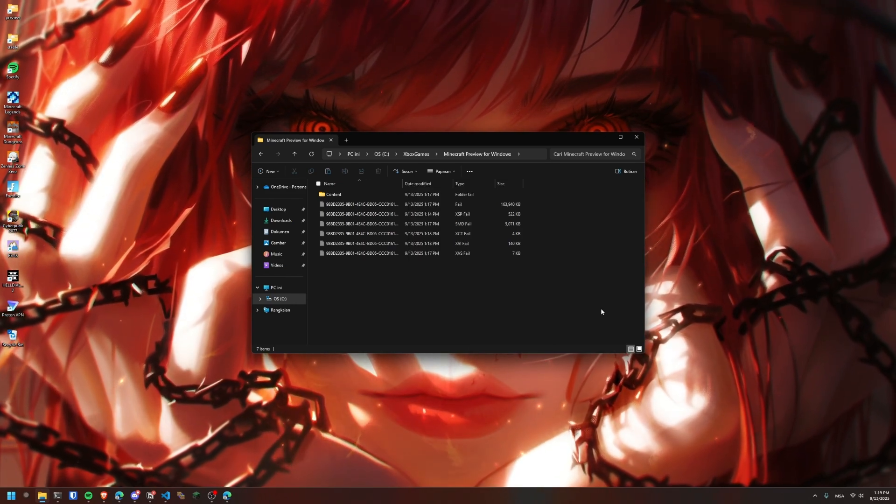
- Select all seven items, copy them to the desktop 'launcher' folder skipping the protected executable, then enter Content
key("ctrl+a")
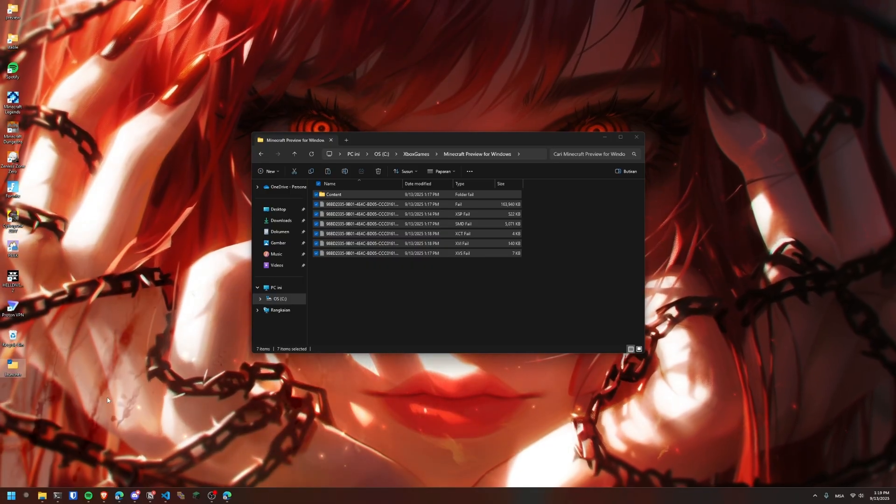
mouse_move(11, 364)
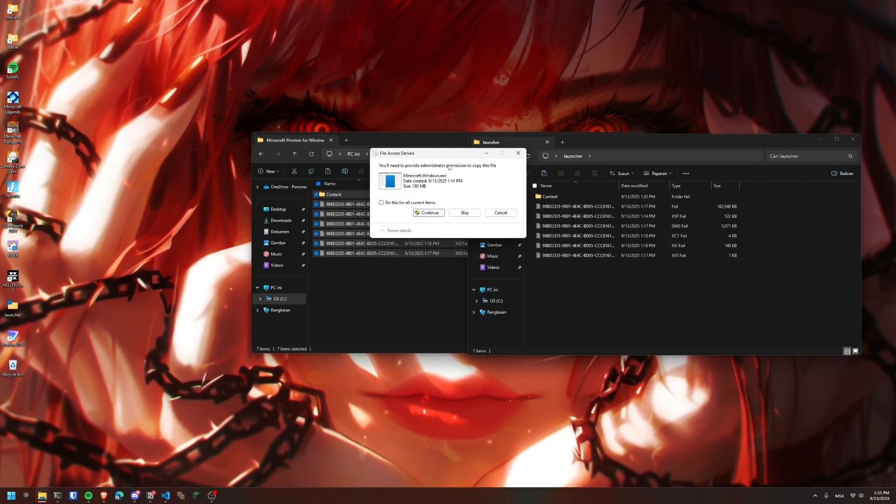
left_click(428, 213)
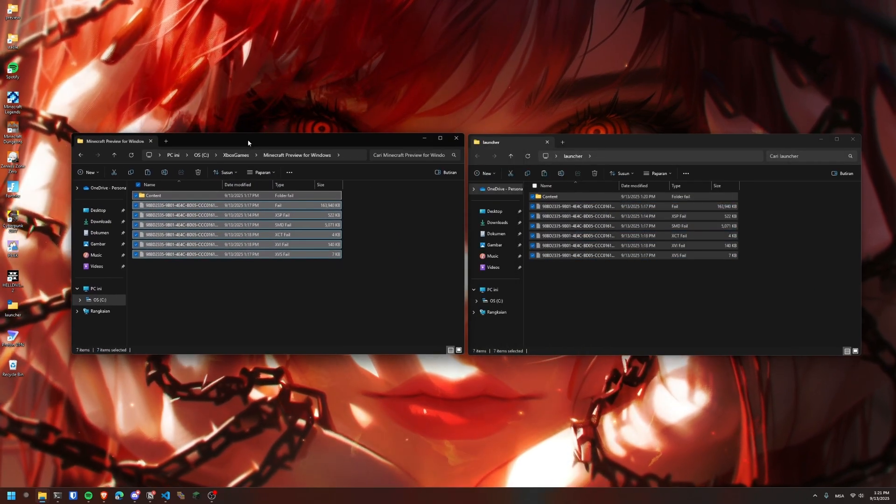
double_click(153, 196)
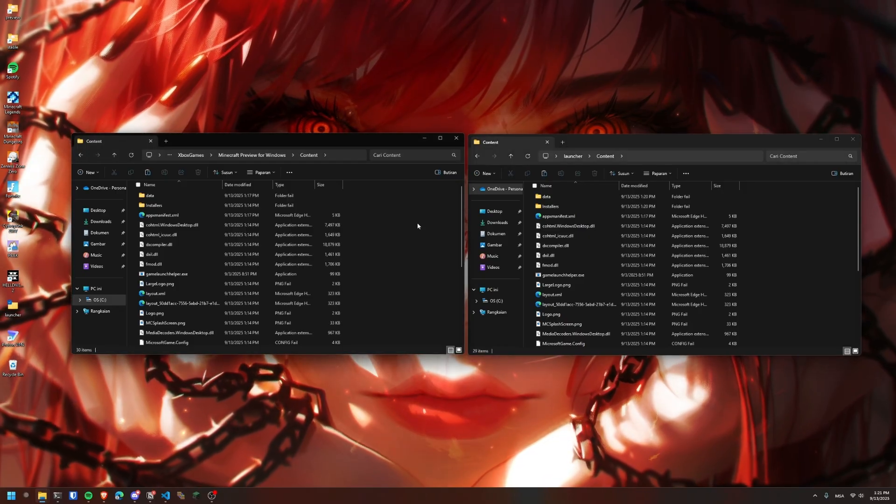
- Drag Minecraft.Windows.exe from the Preview Content folder into the launcher's Content folder (30 items)
scroll("down", 3)
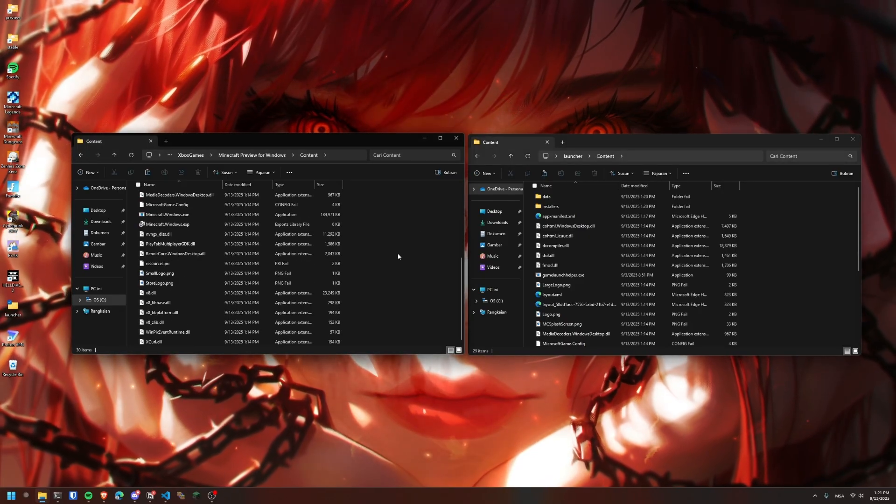
left_click(169, 214)
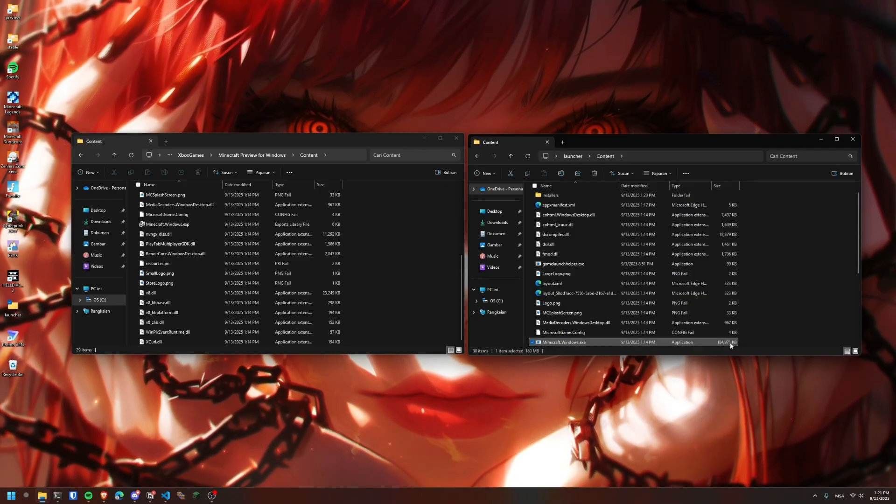
left_click(166, 224)
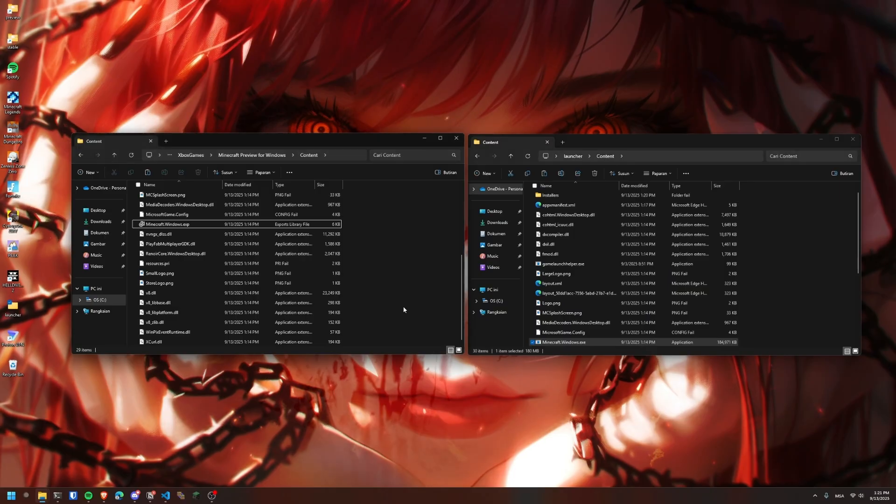